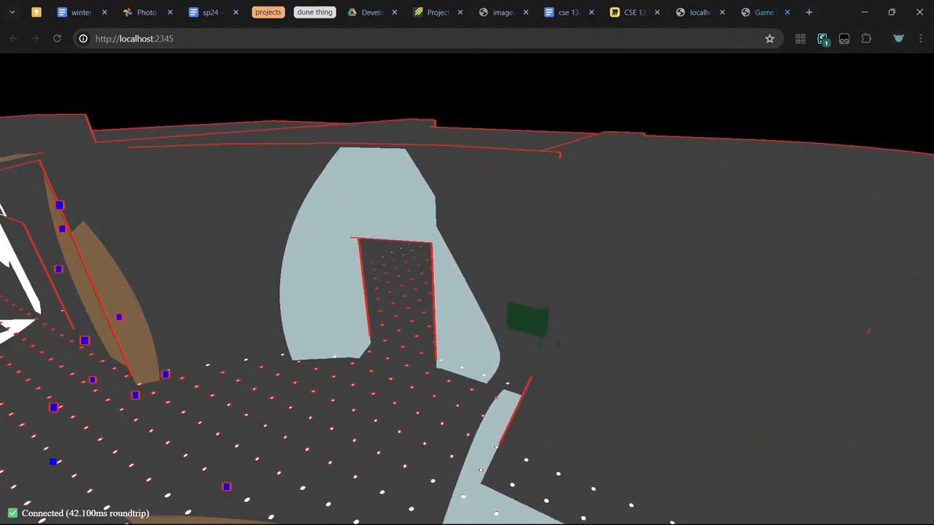
# Switch away from the game with Alt+Tab, showing the open-windows overview
pyautogui.press('alt+tab')
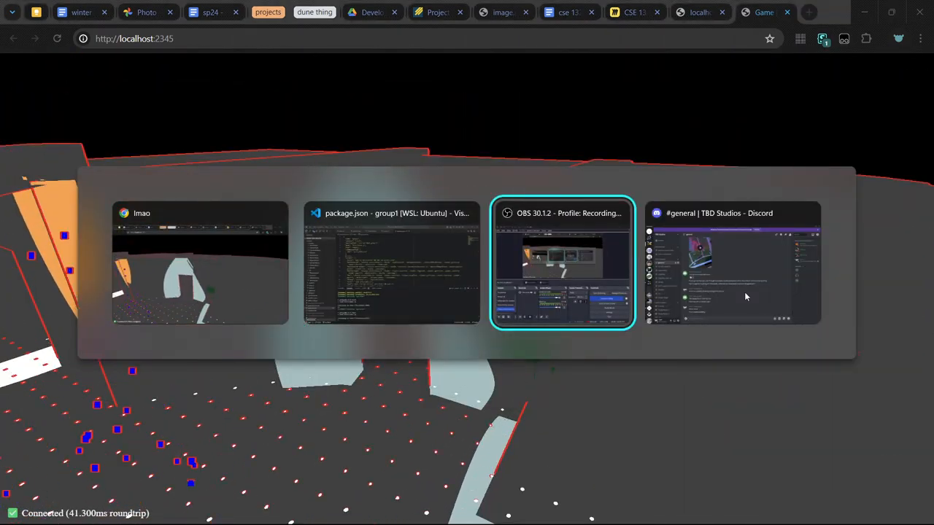